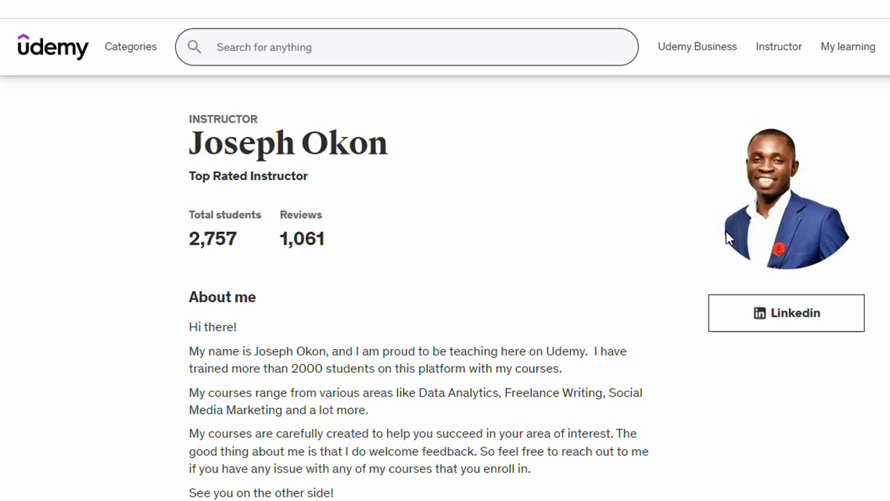
Scroll the instructor profile down past About me to the My courses list of 12 courses.
scroll("down", 3)
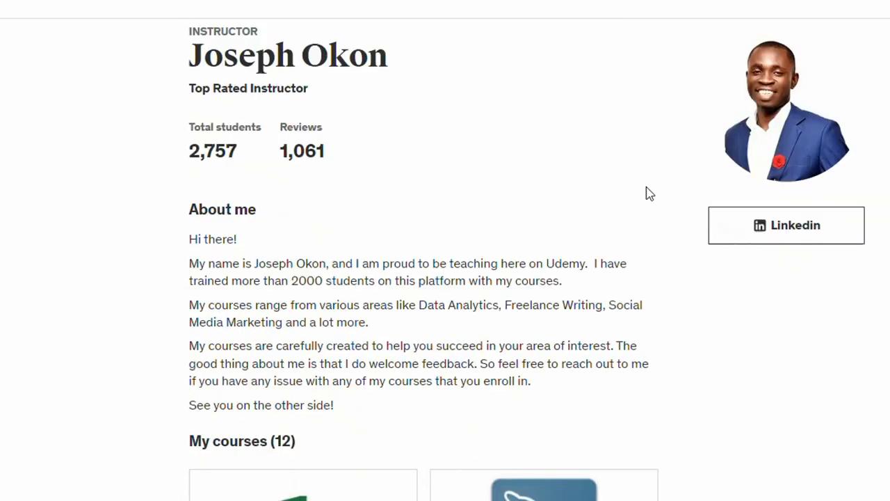
scroll("down", 3)
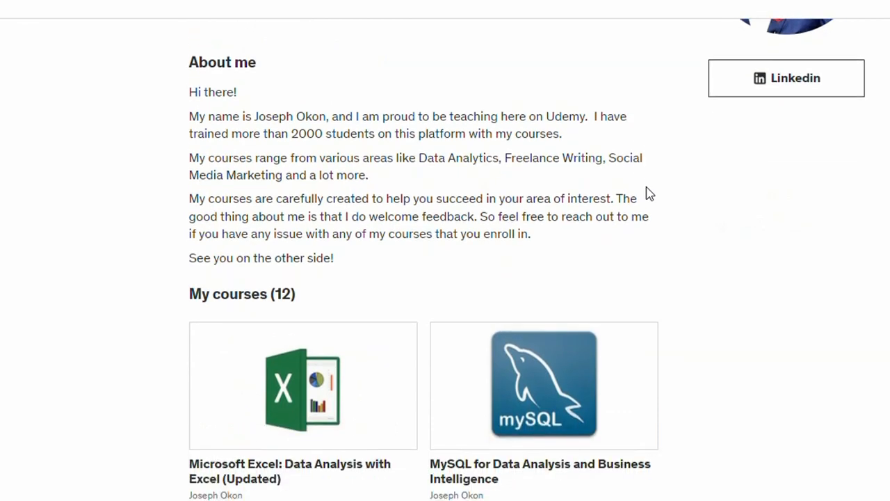
scroll("down", 3)
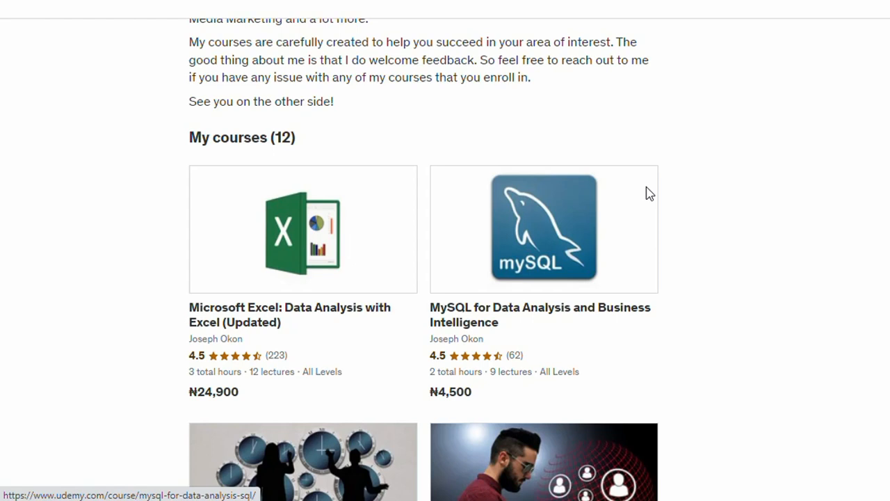
Scroll through the remaining course cards down to the Excel Macros and Technical Writing courses.
scroll("down", 3)
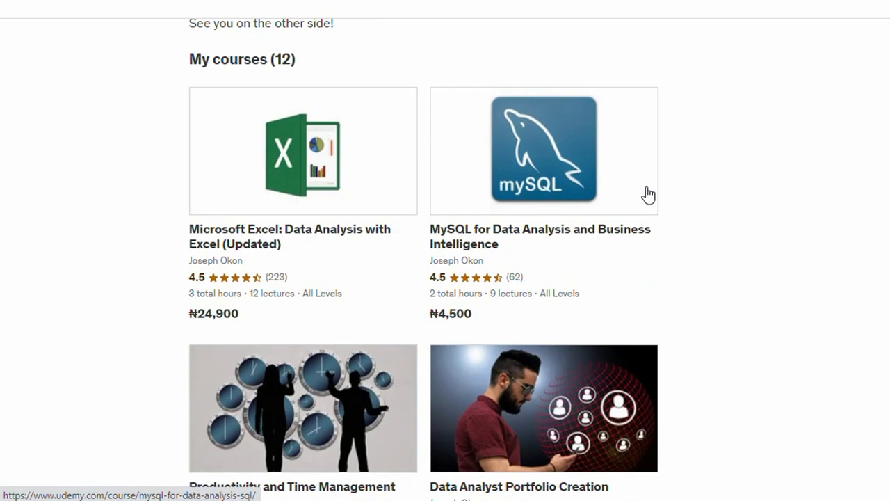
mouse_move(712, 202)
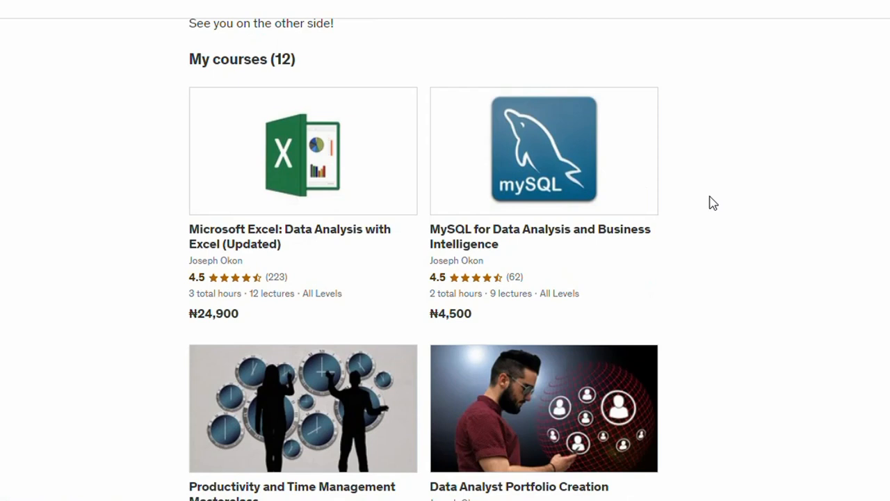
scroll("down", 3)
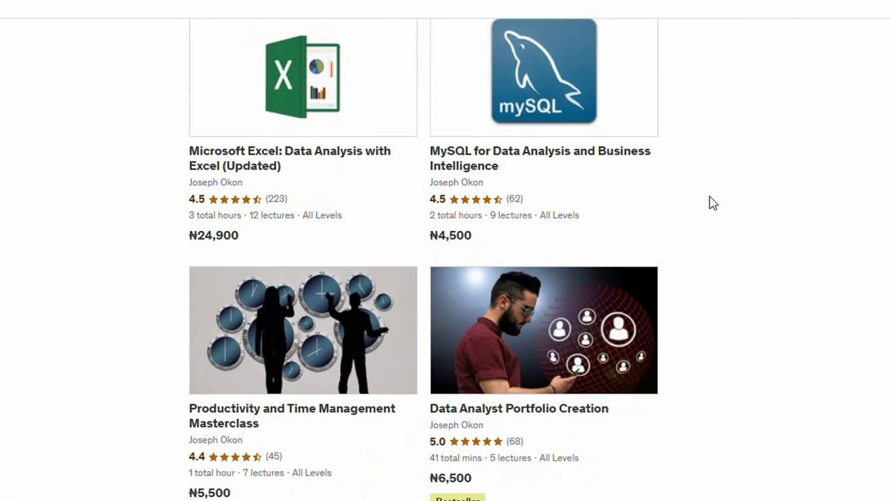
scroll("down", 3)
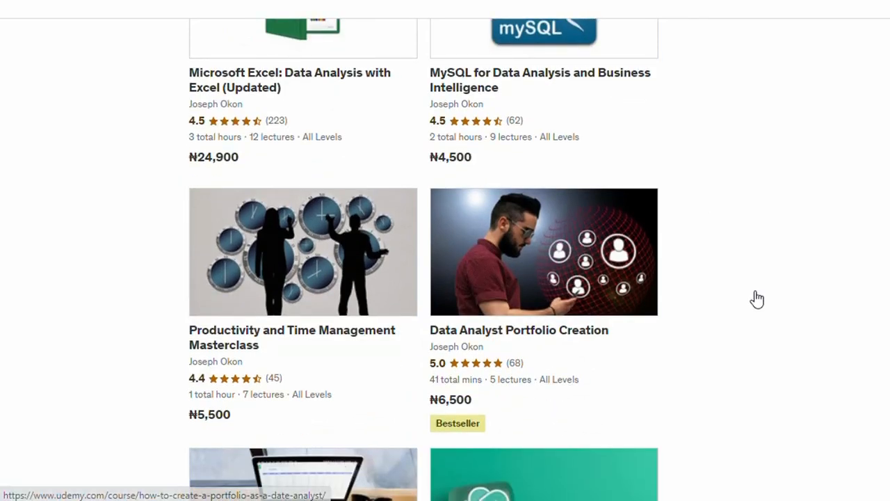
scroll("down", 3)
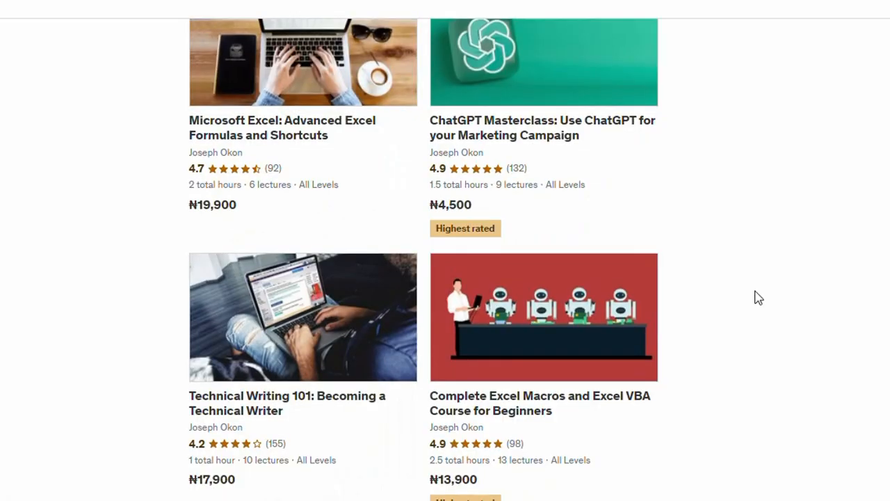
scroll("down", 3)
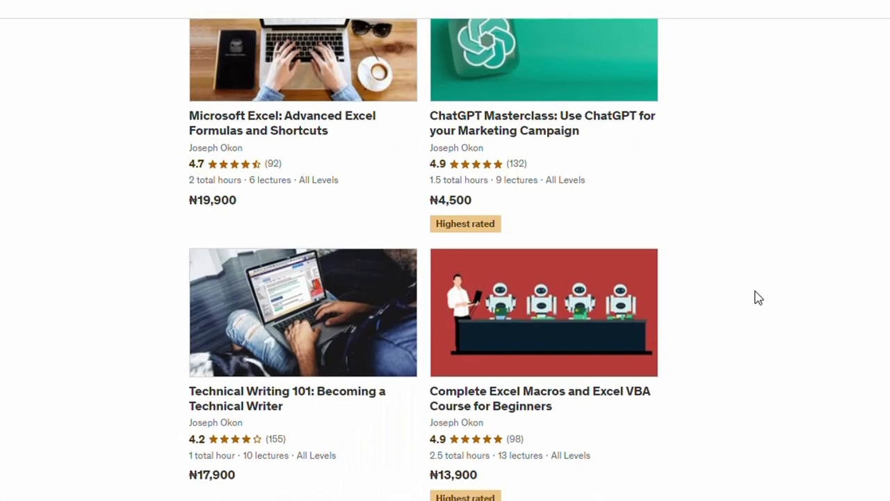
scroll("down", 3)
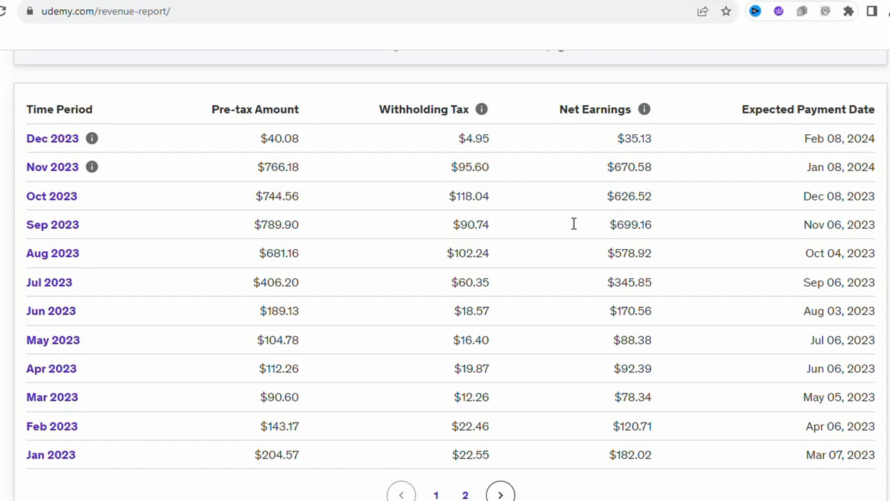
Scroll the Revenue Report down to the Jan–Dec 2023 monthly earnings table.
scroll("down", 3)
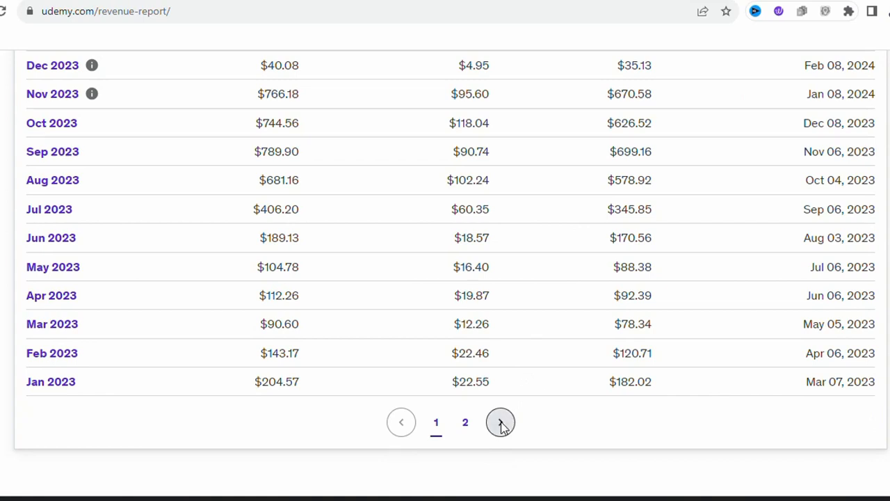
Show page 2 of the earnings table with the single Dec 2022 row ($70.22 pre-tax, $60.70 net).
left_click(501, 423)
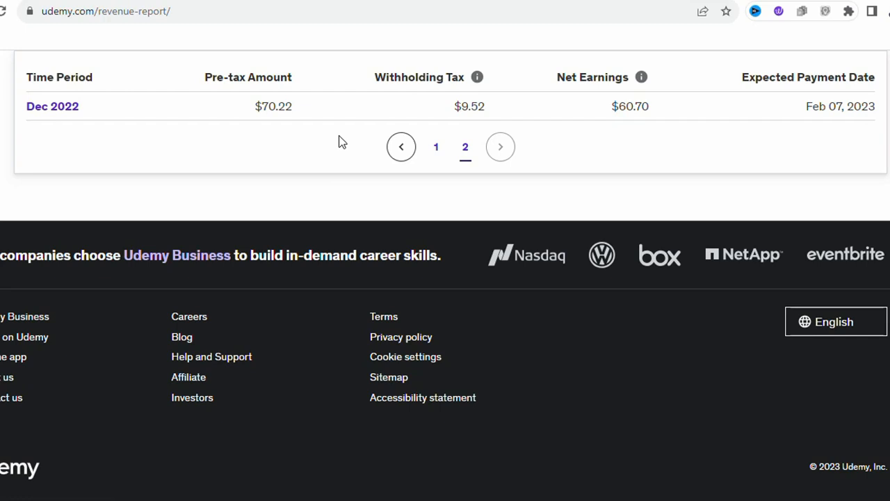
mouse_move(278, 137)
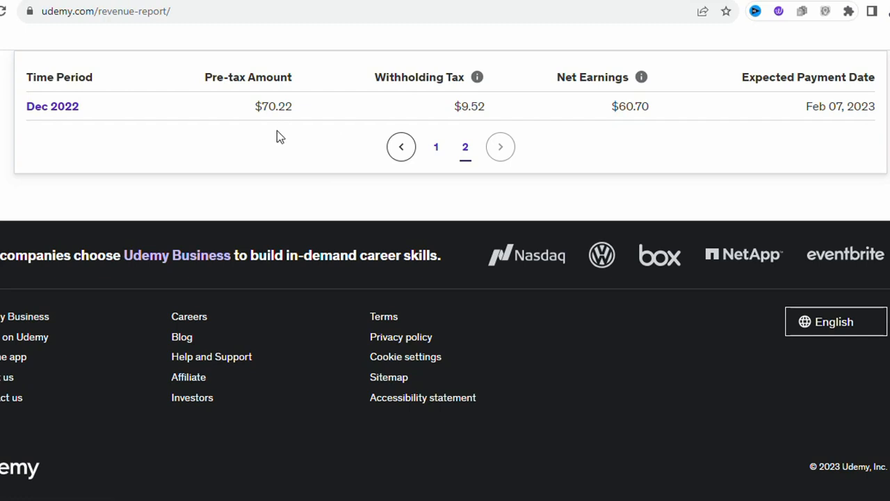
mouse_move(629, 133)
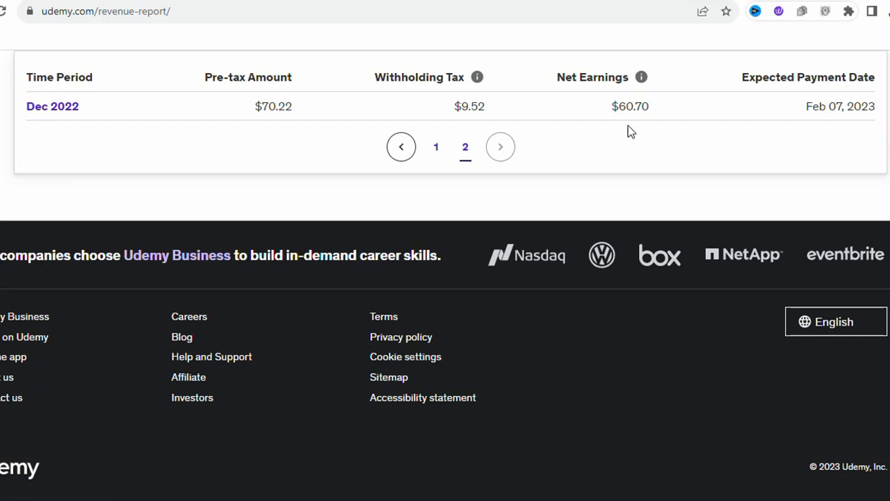
Return to page 1 of 2023 earnings, then scroll up to the $4,342.81 lifetime earnings chart.
left_click(437, 148)
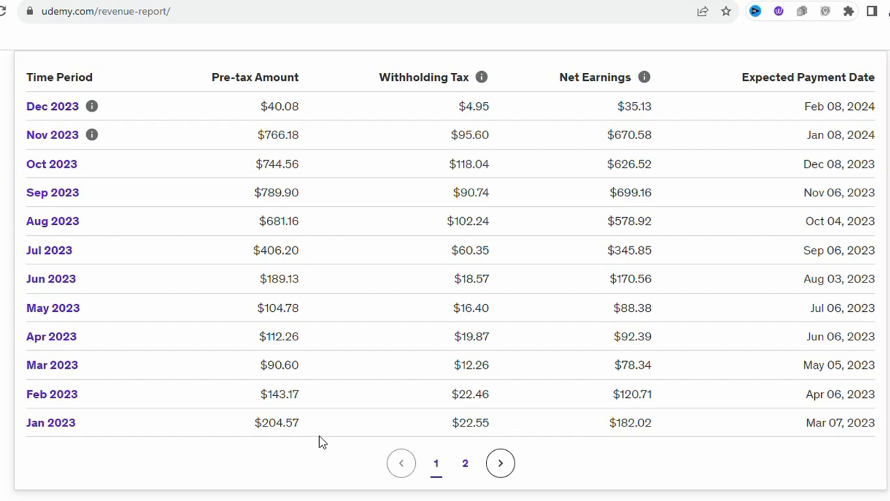
mouse_move(624, 445)
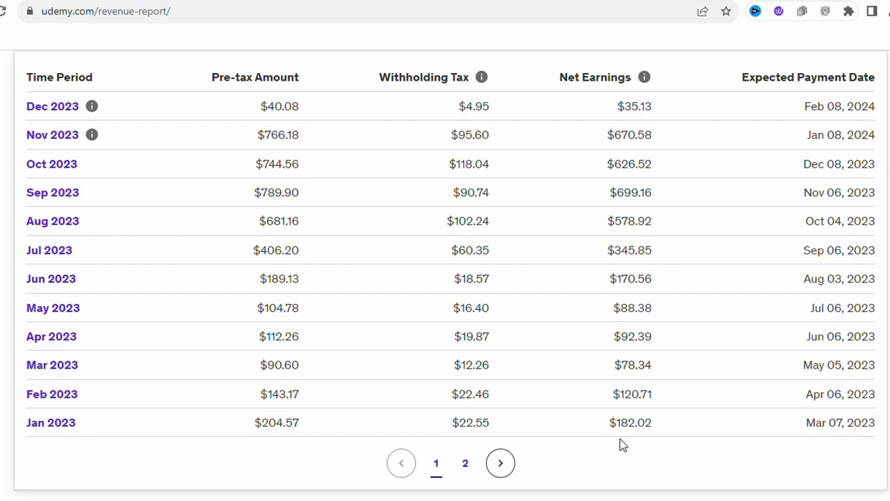
mouse_move(830, 450)
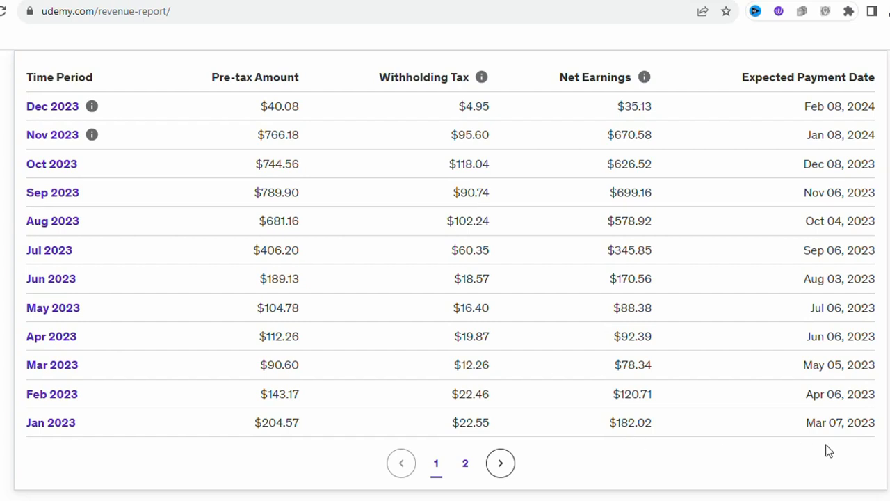
mouse_move(320, 439)
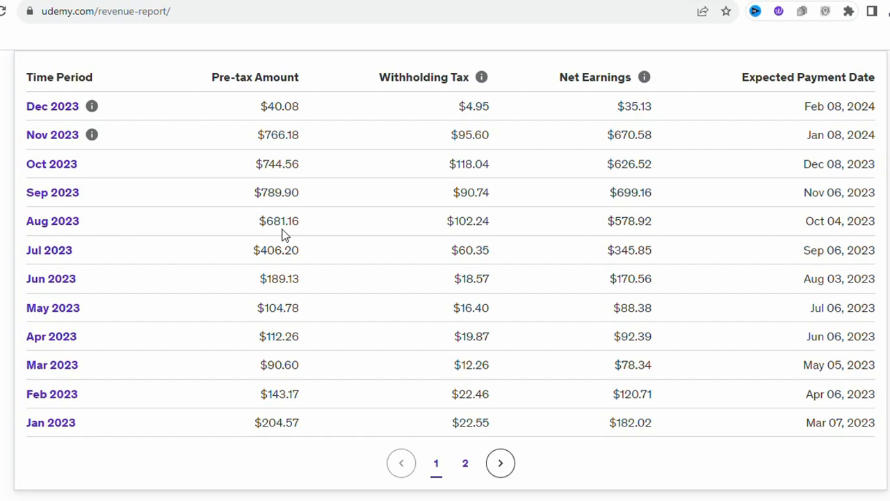
mouse_move(451, 224)
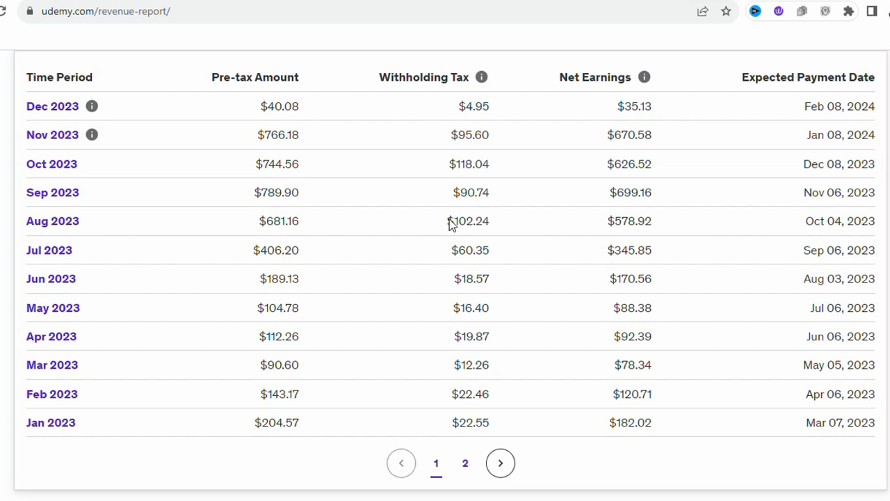
mouse_move(614, 225)
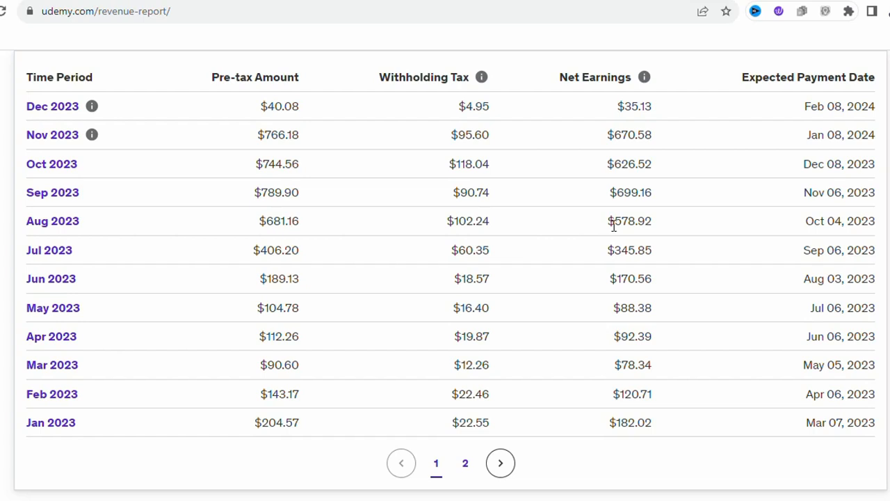
mouse_move(620, 203)
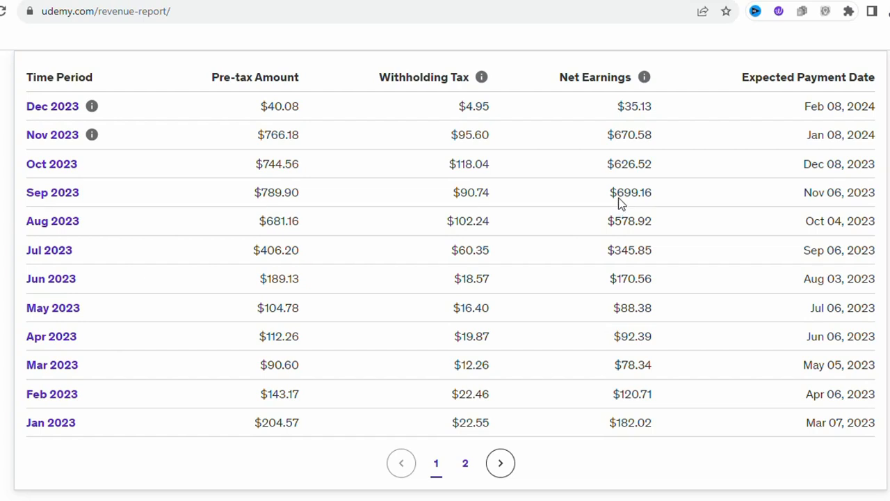
mouse_move(618, 172)
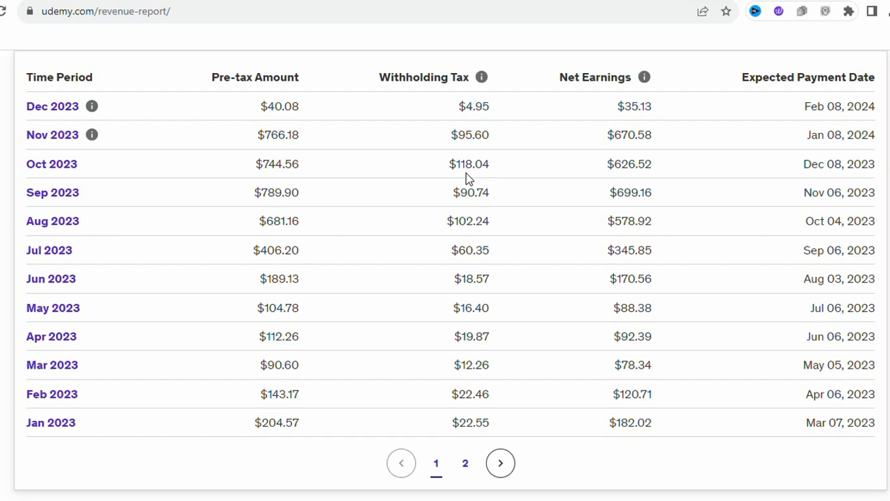
mouse_move(640, 167)
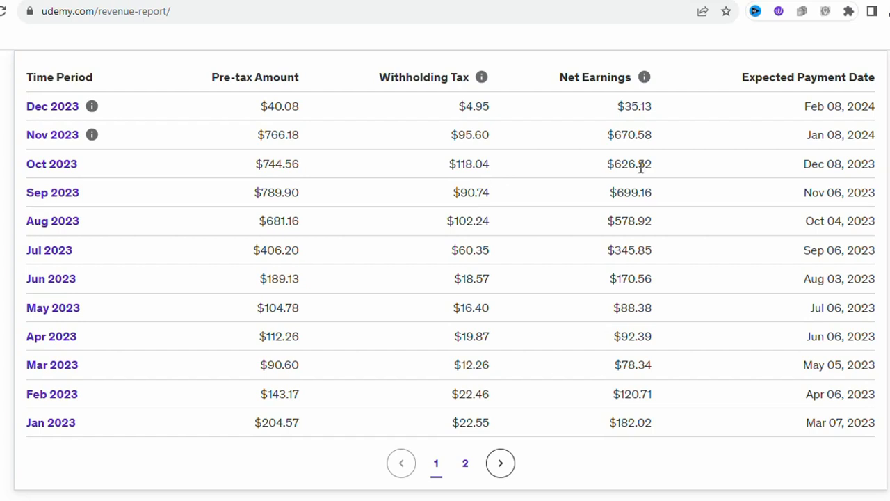
mouse_move(629, 142)
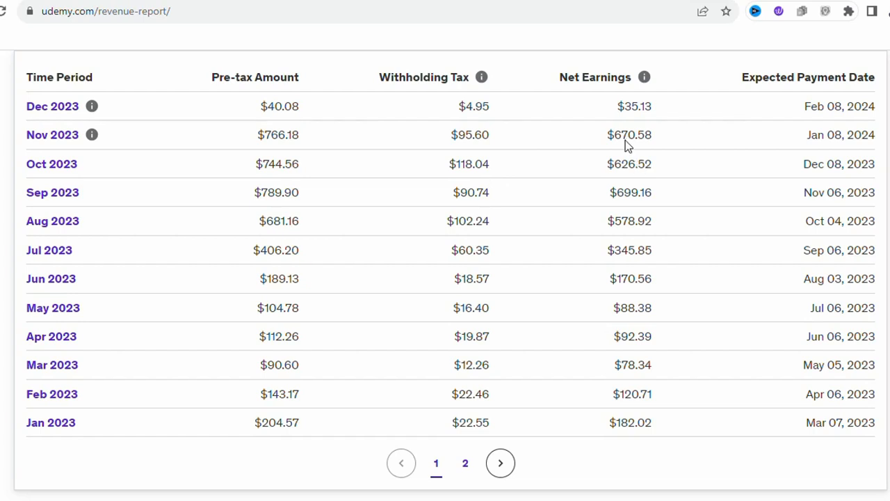
mouse_move(479, 143)
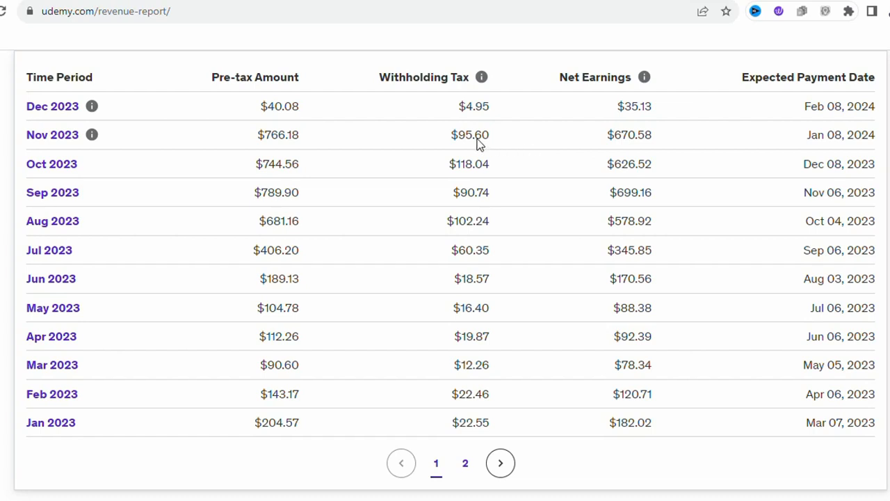
mouse_move(577, 145)
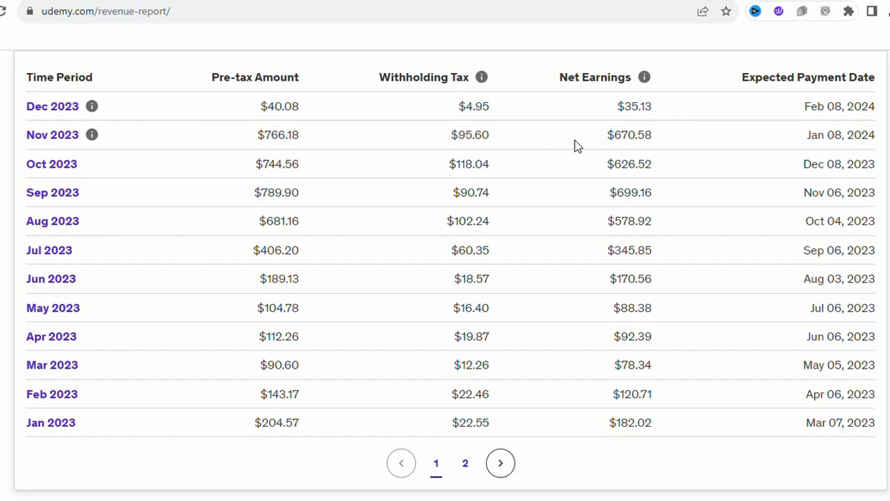
mouse_move(638, 117)
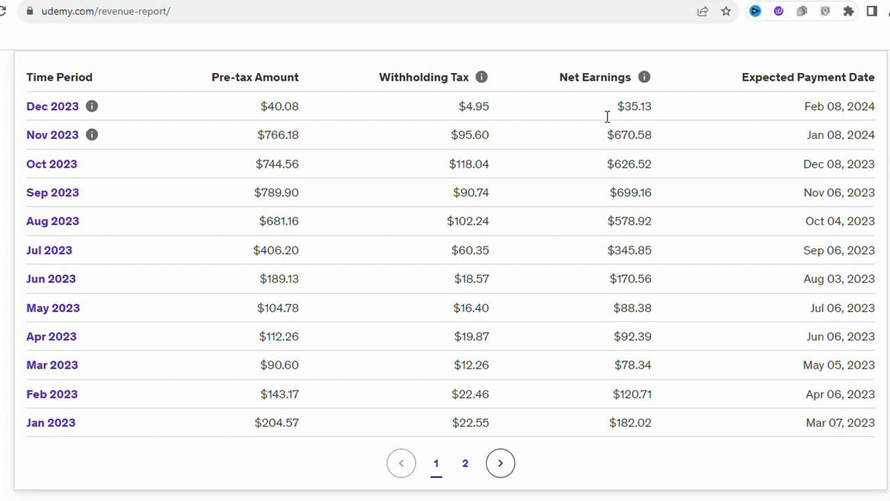
mouse_move(278, 116)
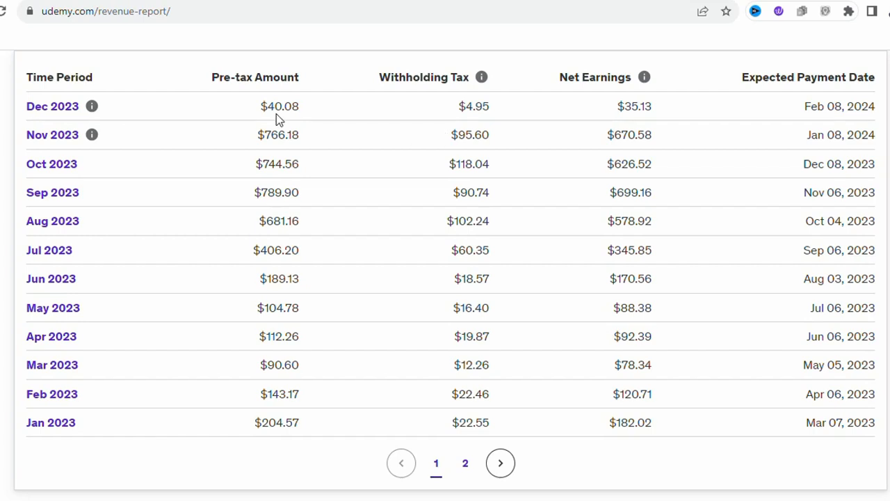
mouse_move(635, 112)
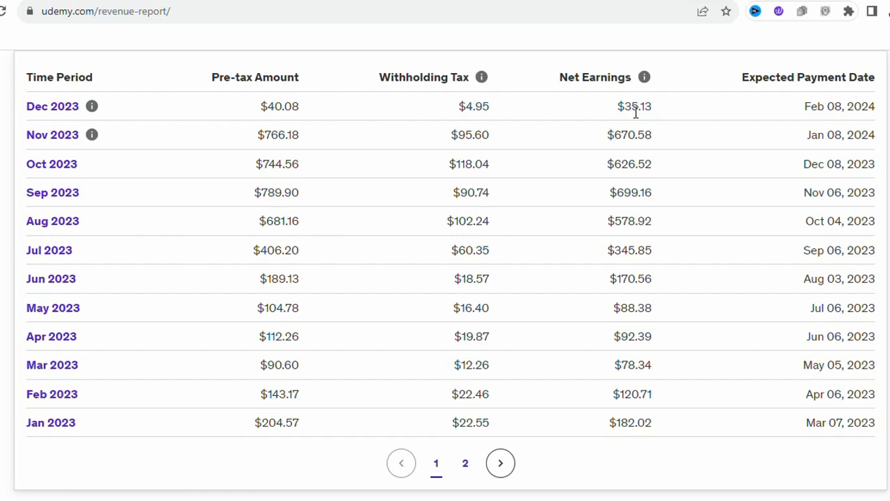
scroll("up", 3)
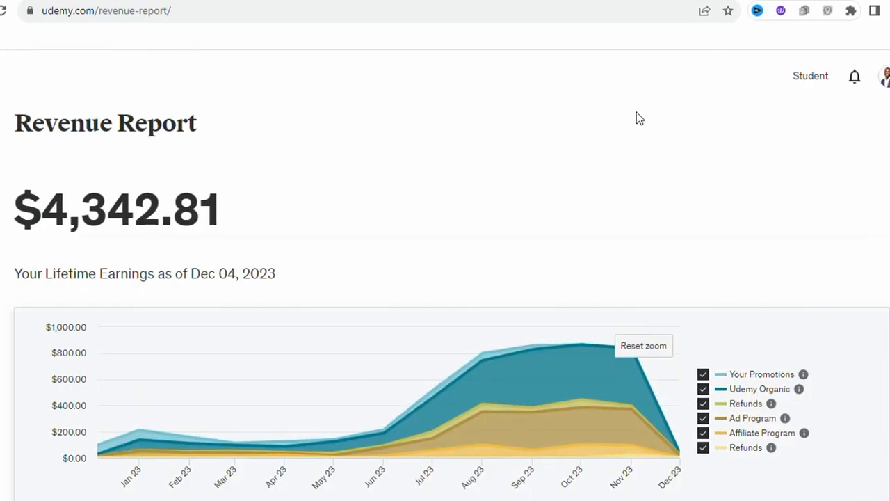